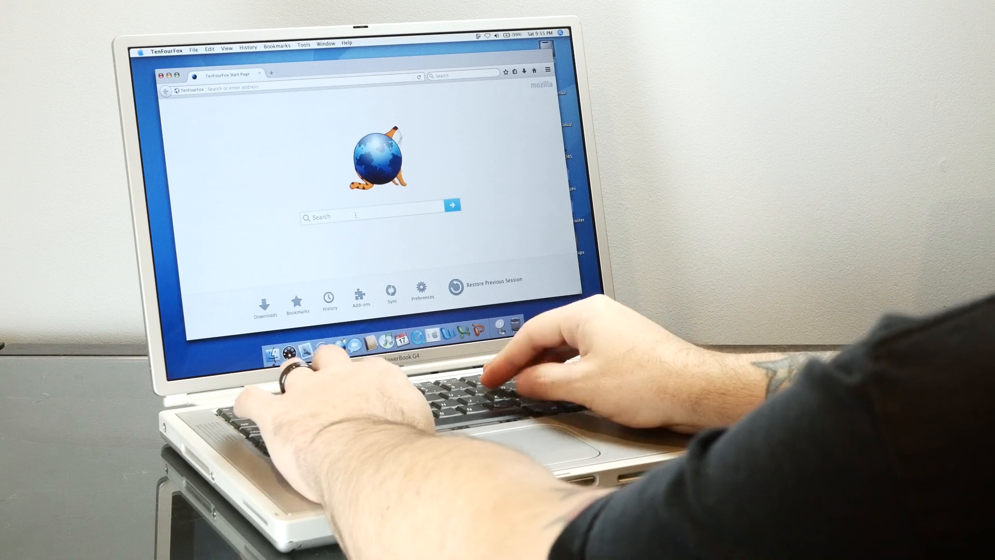
Step: Search Google for 'mac g4 laptops' from the TenFourFox start page
{"action": "type", "text": "mac g4"}
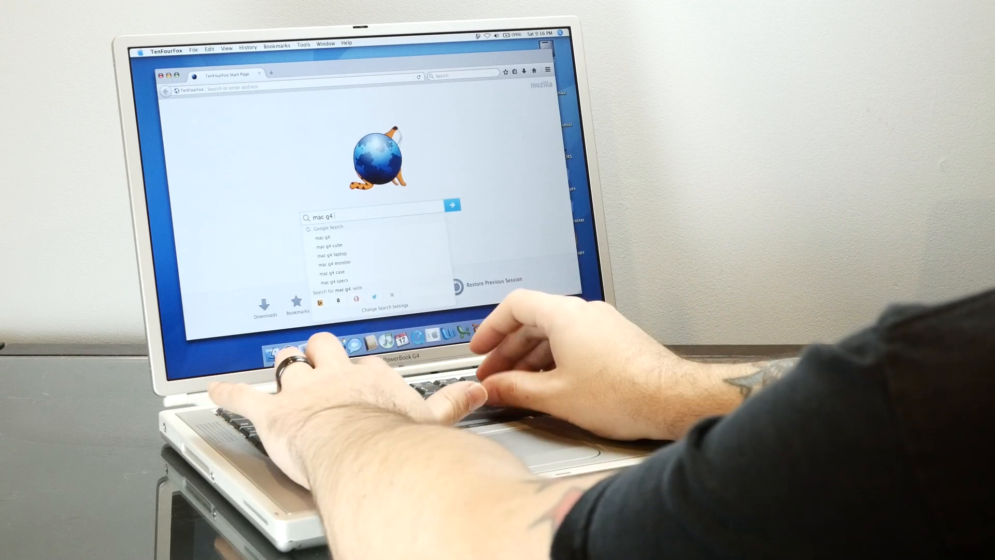
{"action": "type", "text": "lapt"}
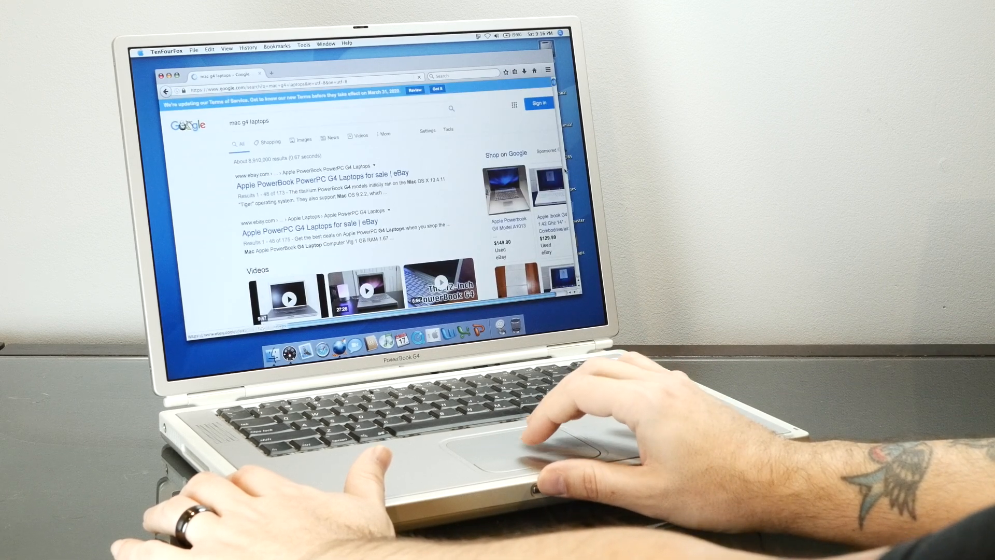
{"action": "scroll", "scroll_direction": "down", "scroll_amount": 3}
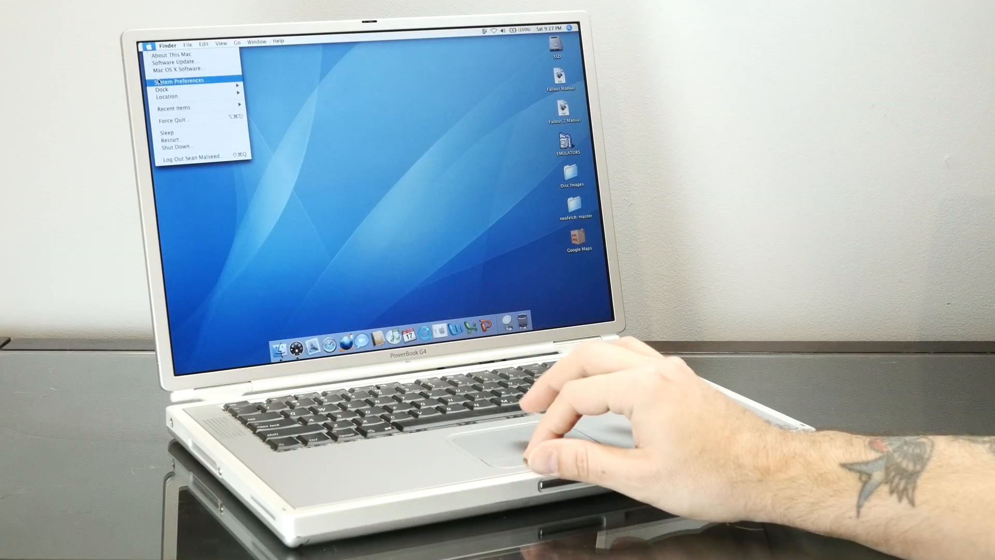
Step: Open System Preferences and its Startup Disk pane
{"action": "left_click", "coordinate": [180, 81]}
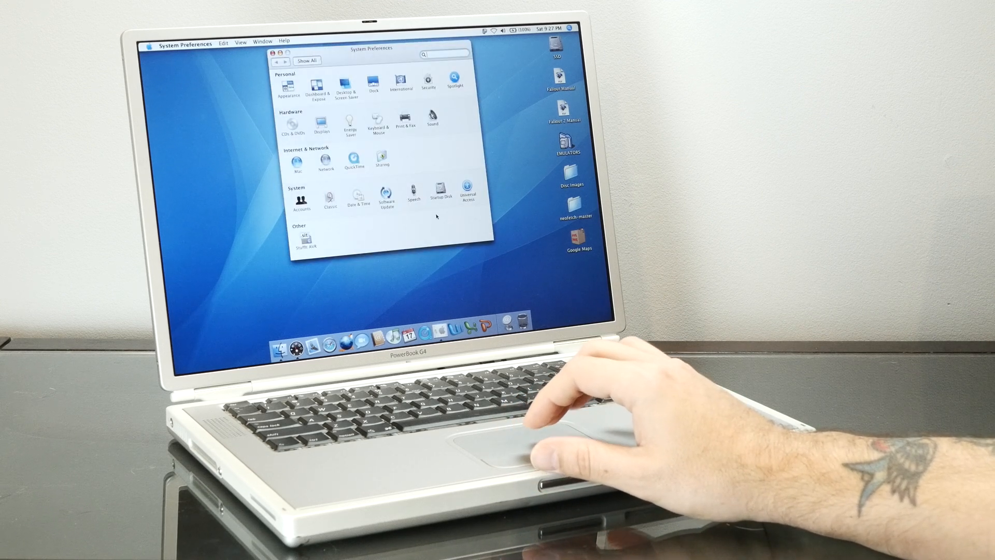
{"action": "left_click", "coordinate": [443, 190]}
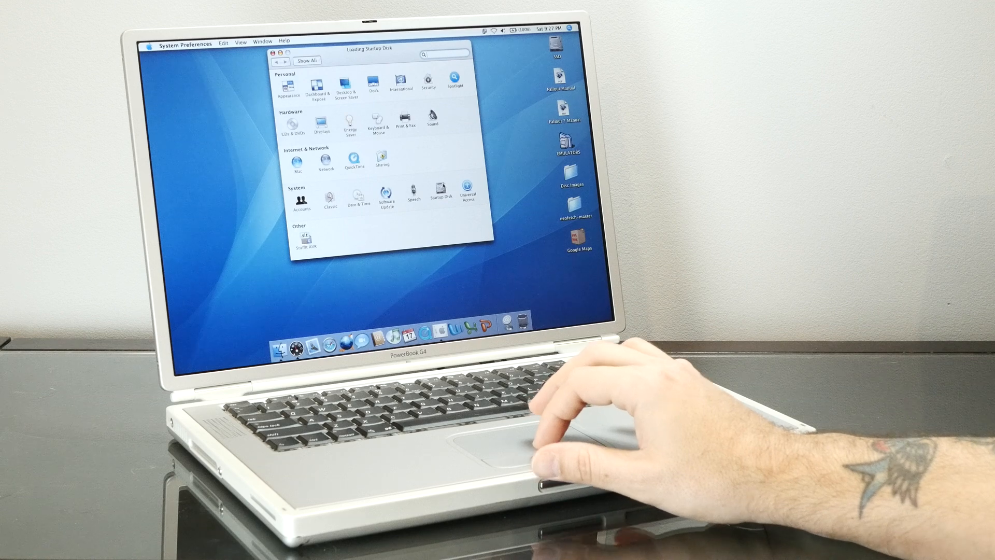
{"action": "left_click", "coordinate": [452, 190]}
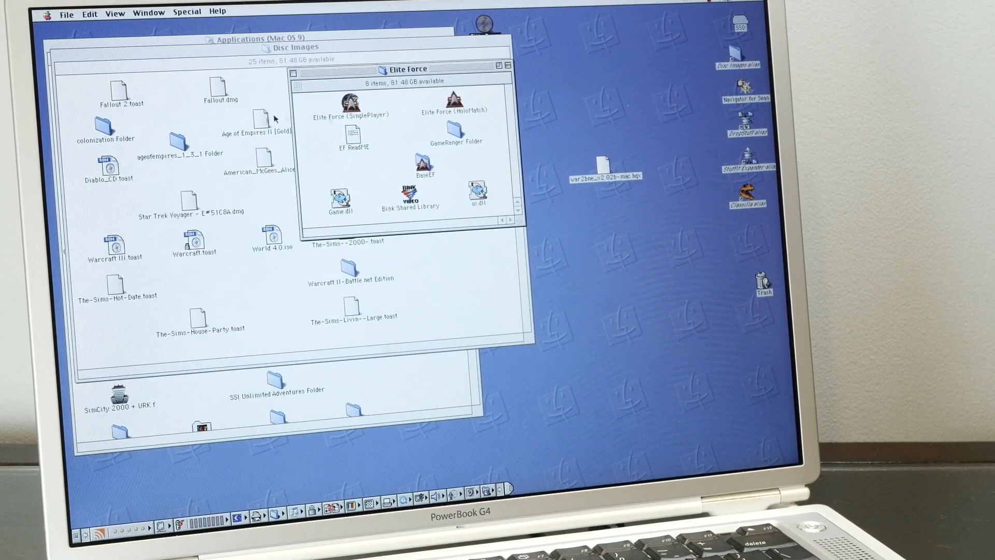
Step: Launch Elite Force (SinglePlayer) from the Elite Force folder
{"action": "double_click", "coordinate": [343, 101]}
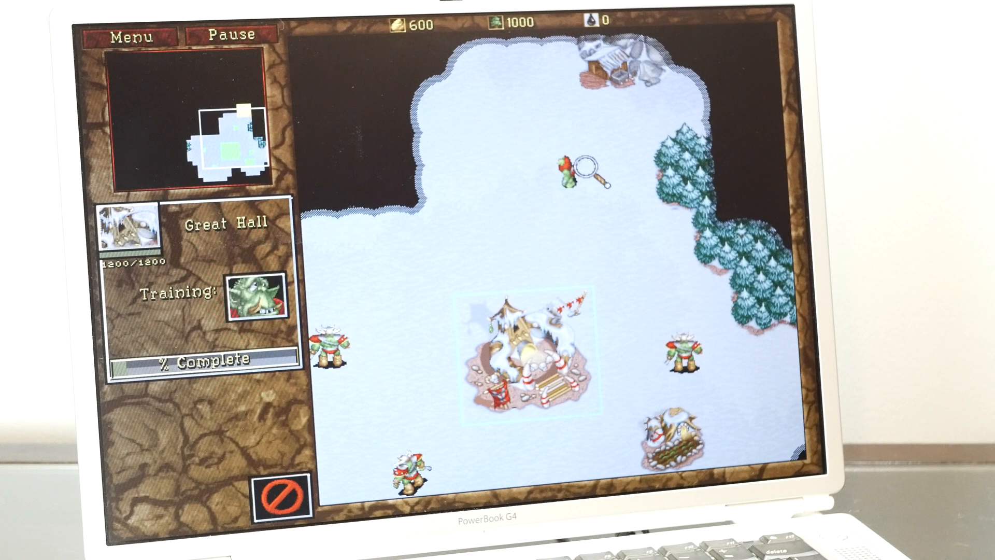
Step: Select a Peon, then a Grunt, to view their stats
{"action": "left_click", "coordinate": [563, 172]}
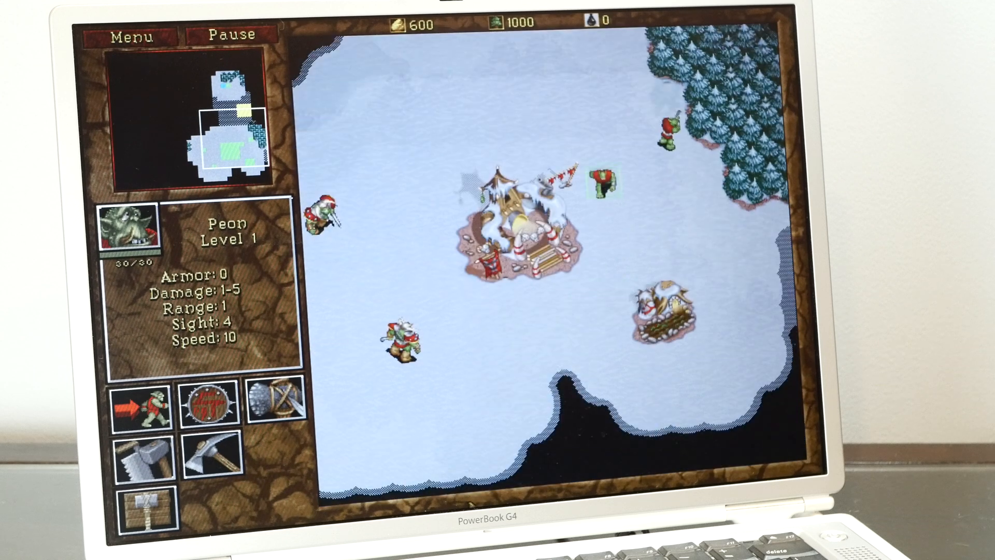
{"action": "left_click", "coordinate": [603, 181]}
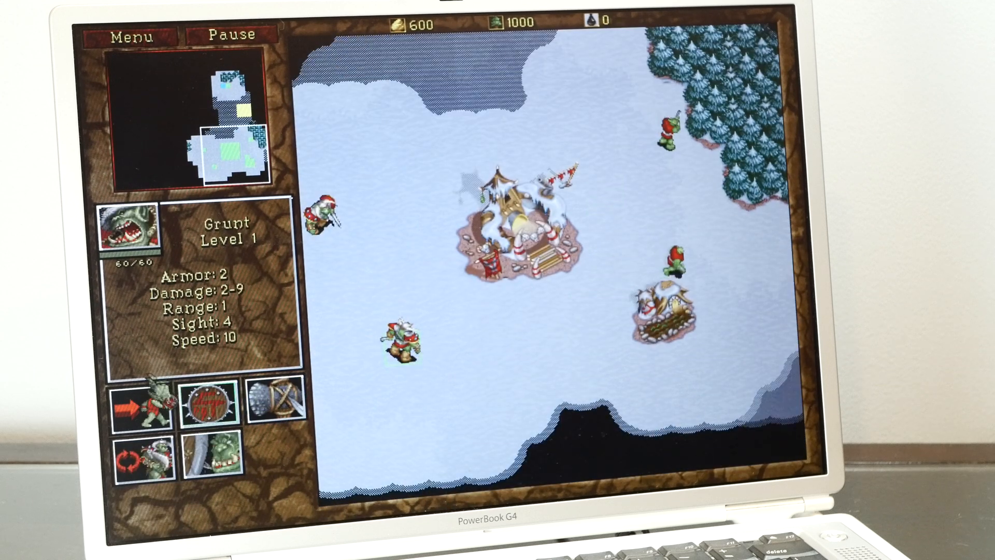